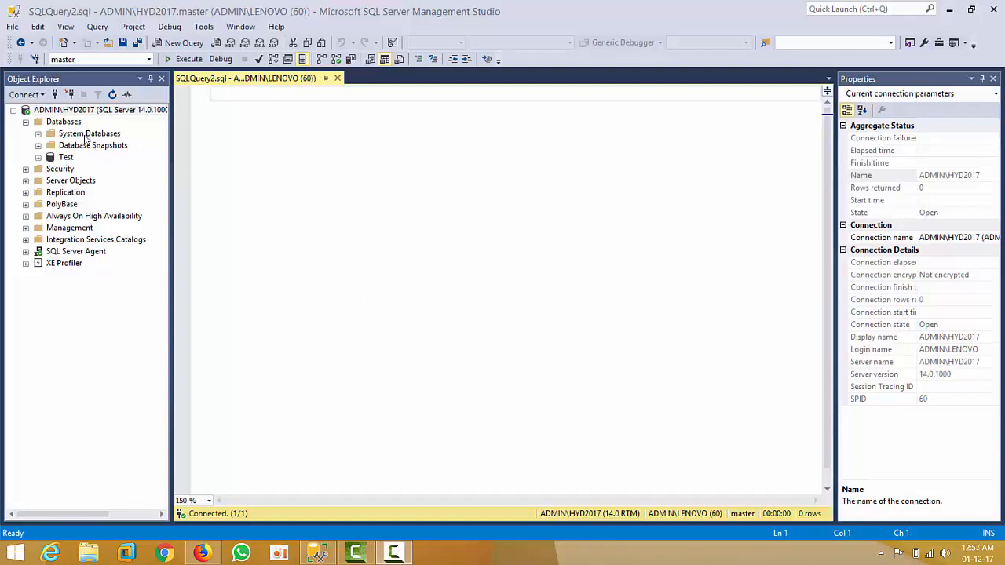
Expand System Databases (master, model, msdb, tempdb) and focus the empty query editor
{"action": "double_click", "coordinate": [88, 133]}
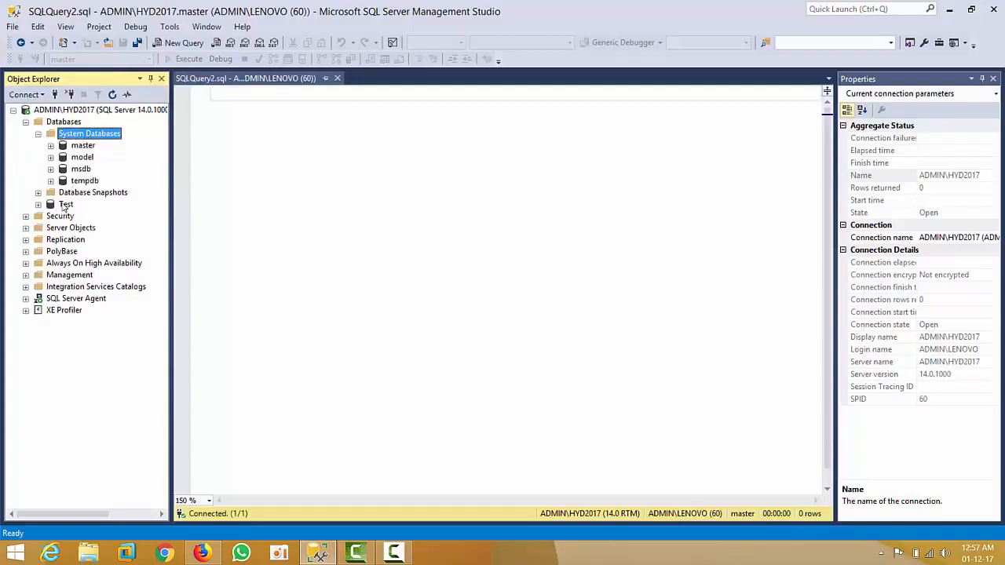
{"action": "left_click", "coordinate": [66, 204]}
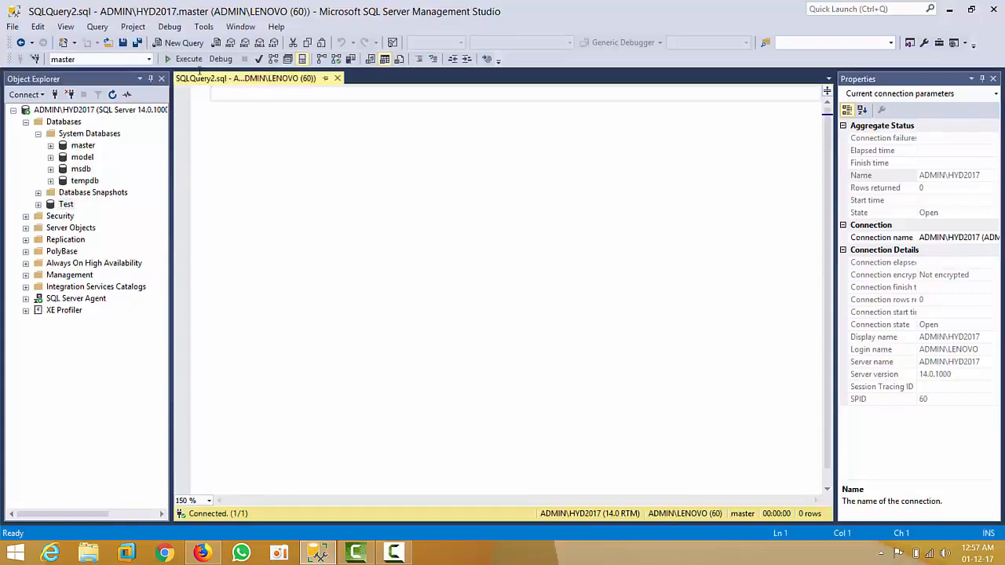
Run select * from sys.databases, returning five database rows
{"action": "type", "text": "S"}
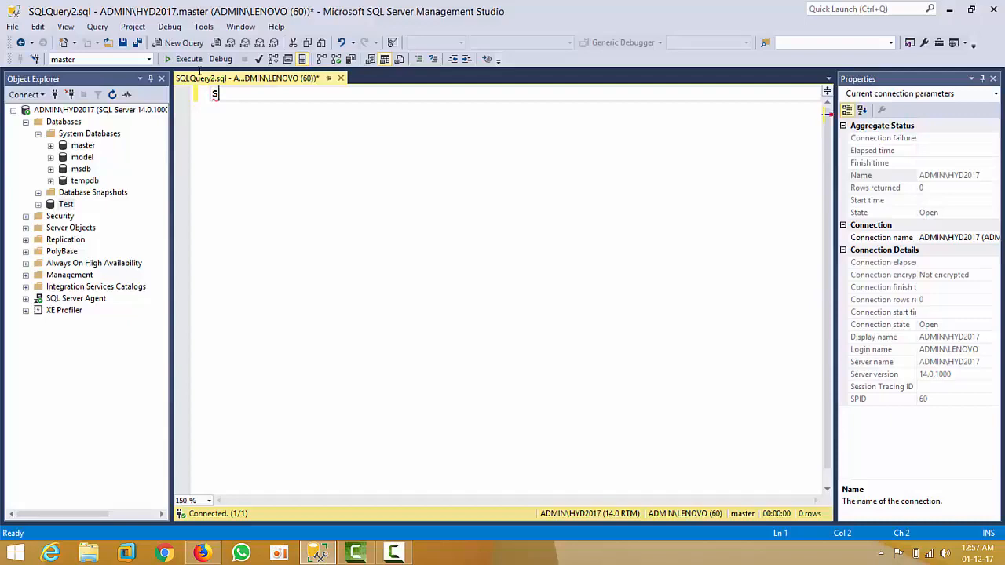
{"action": "type", "text": "el"}
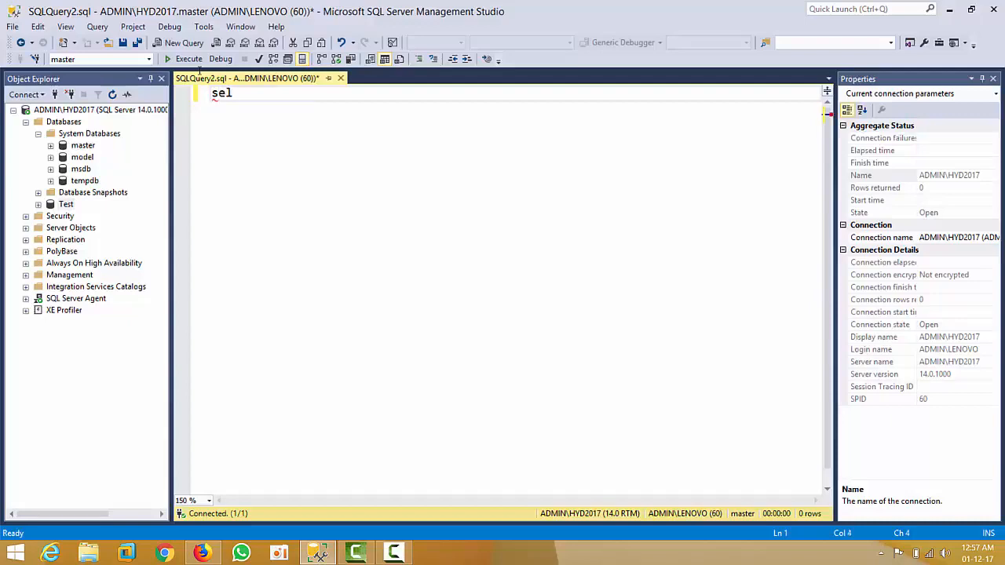
{"action": "type", "text": "ect *"}
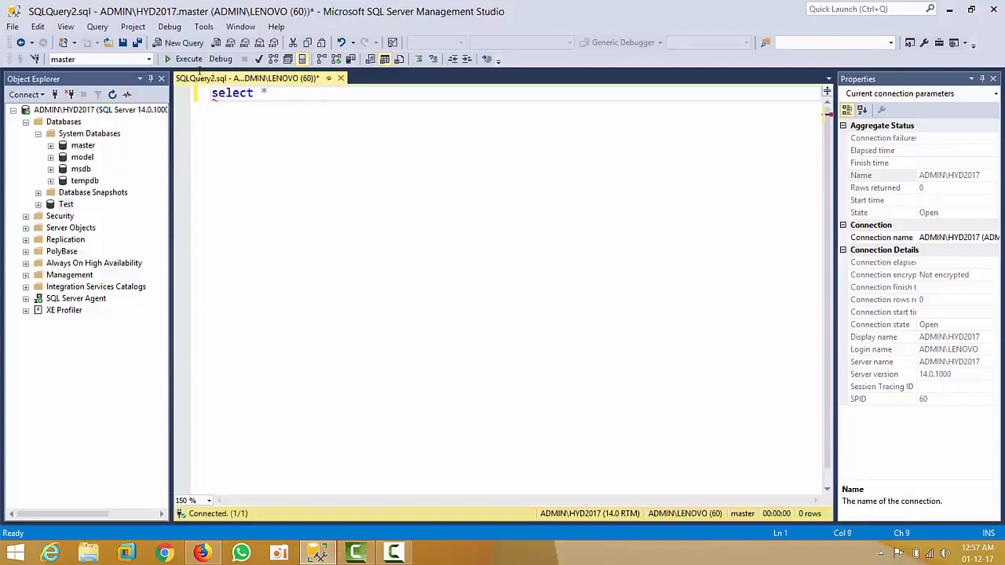
{"action": "type", "text": "from da"}
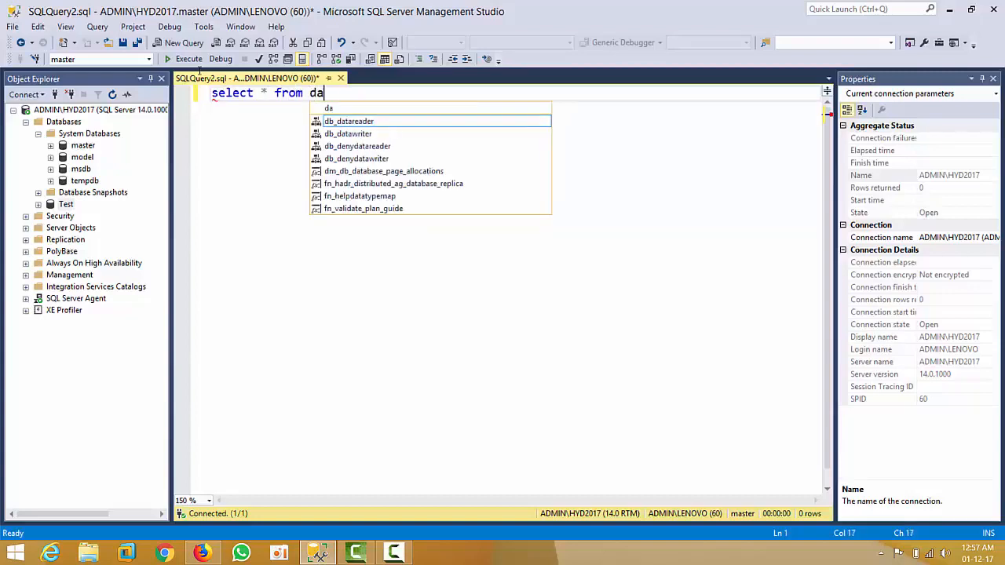
{"action": "type", "text": "sys.databases"}
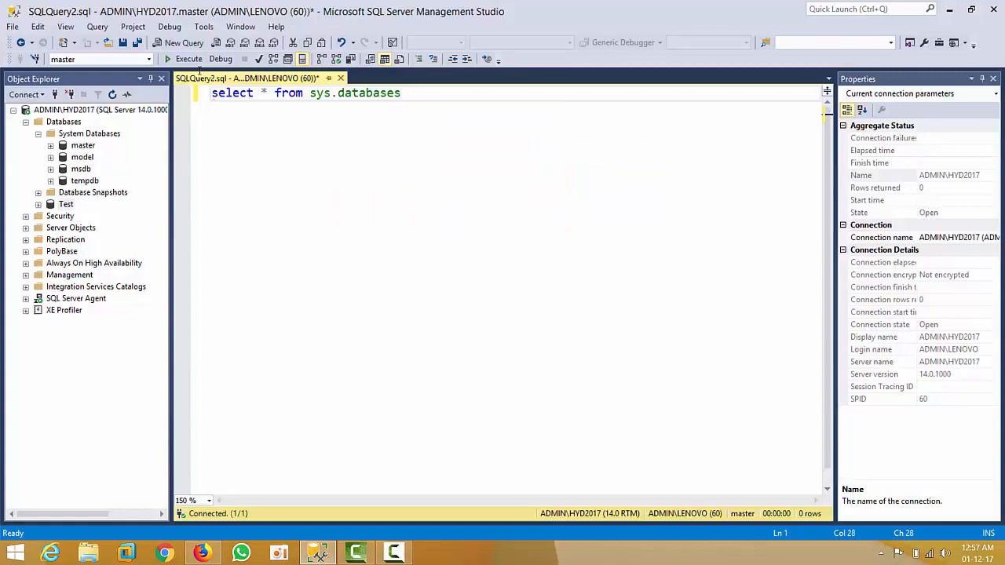
{"action": "left_click", "coordinate": [188, 60]}
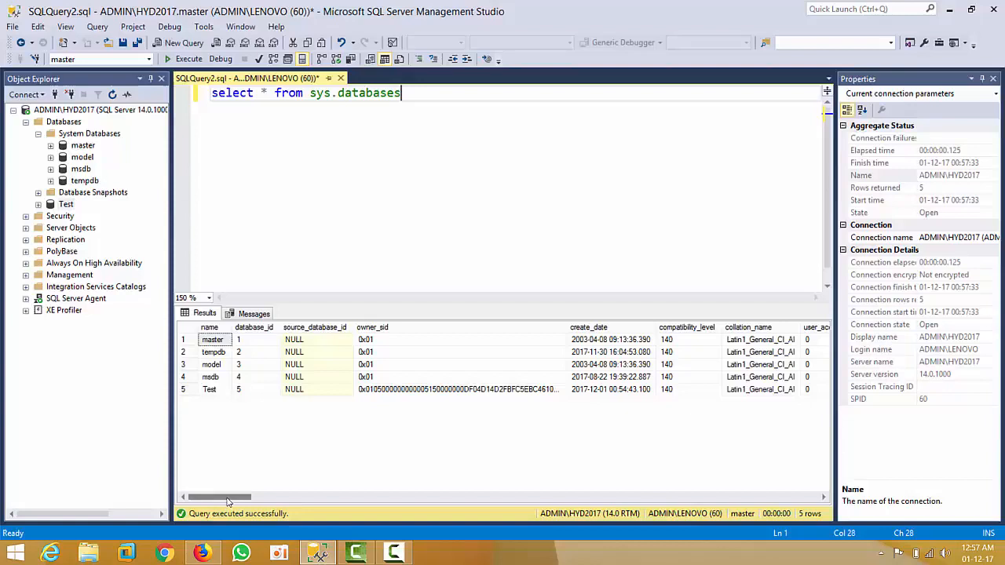
Bring the state_desc column into view and select it, showing all five databases ONLINE
{"action": "scroll", "scroll_direction": "right", "scroll_amount": 3}
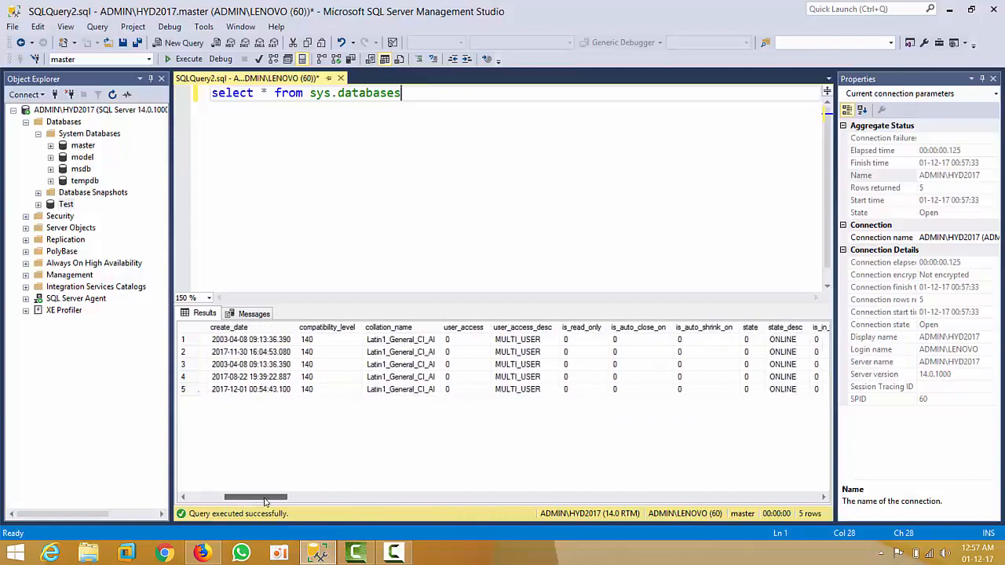
{"action": "scroll", "scroll_direction": "right", "scroll_amount": 3}
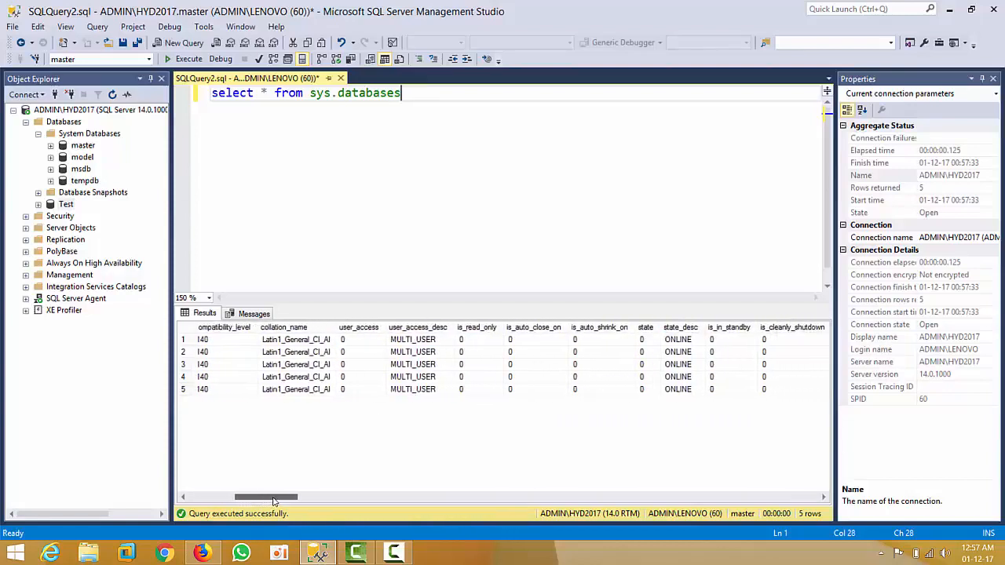
{"action": "left_click", "coordinate": [678, 328]}
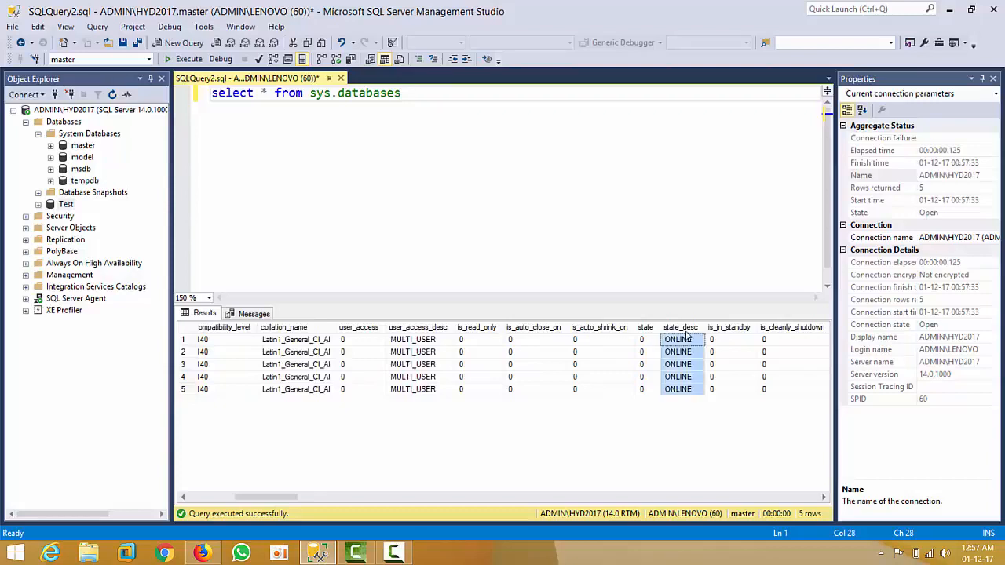
{"action": "left_click", "coordinate": [270, 102]}
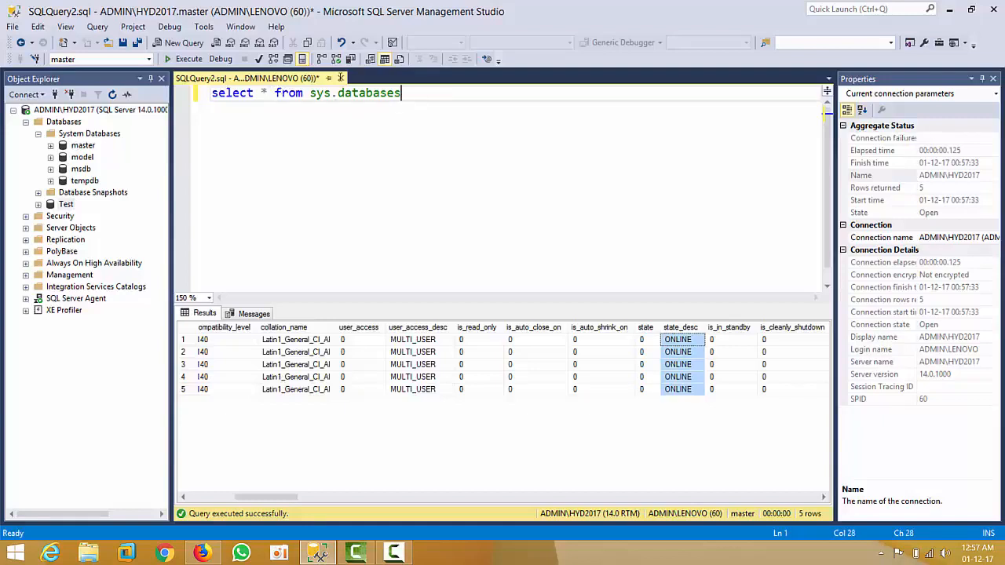
Run a second query select name, state_desc from sys.databases listing the five databases ONLINE
{"action": "key", "text": "ctrl+a"}
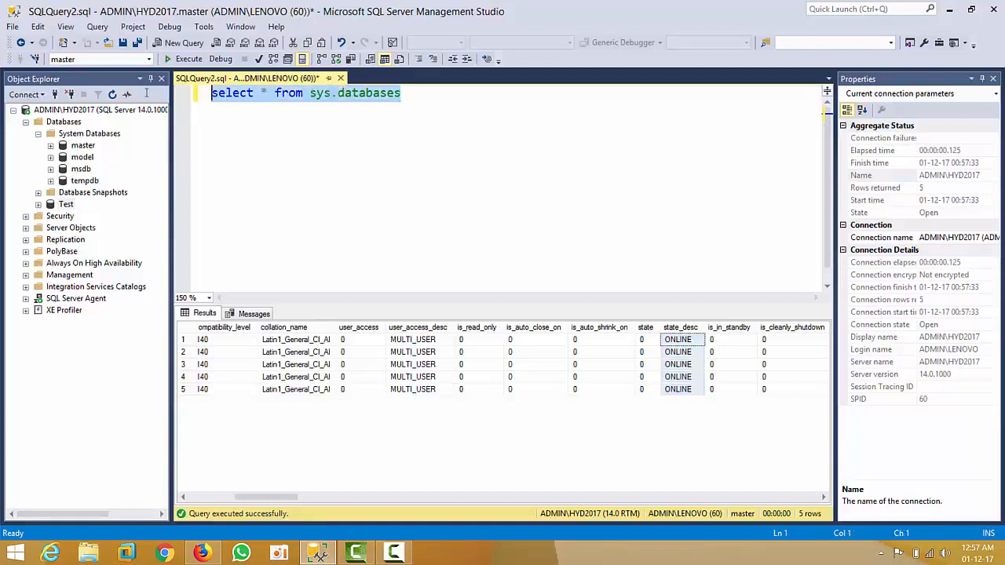
{"action": "left_click", "coordinate": [402, 92]}
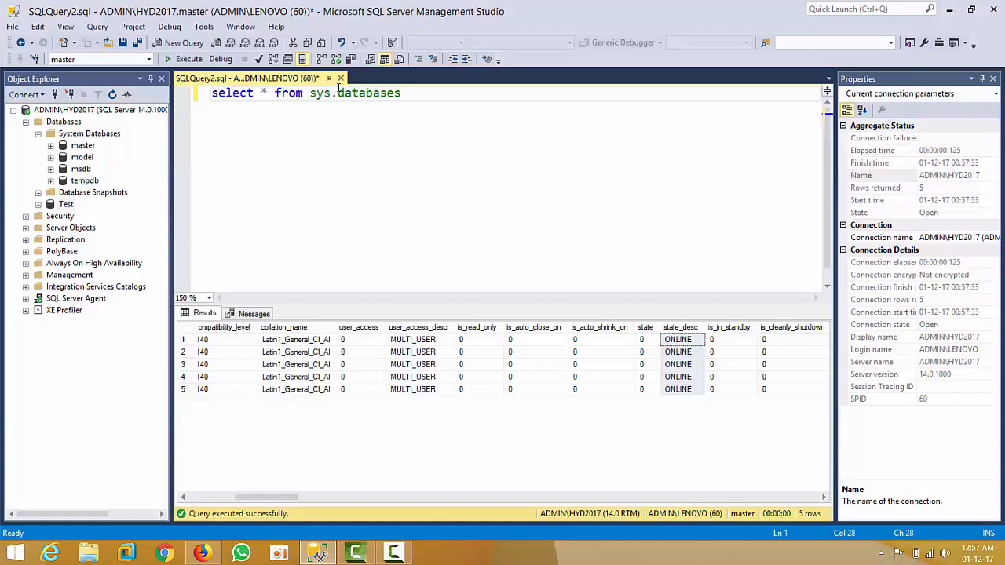
{"action": "type", "text": "select * from sys.databases"}
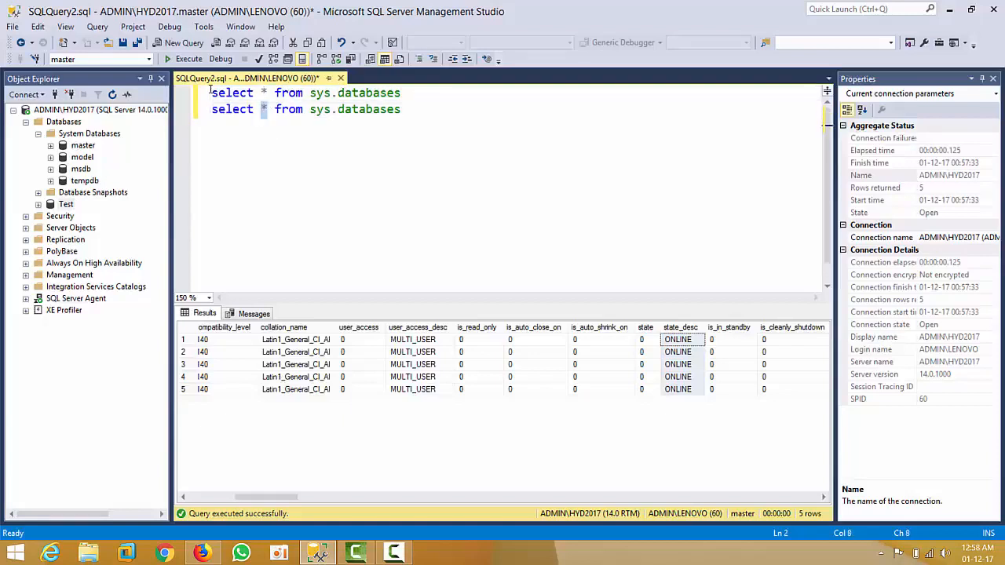
{"action": "type", "text": "name"}
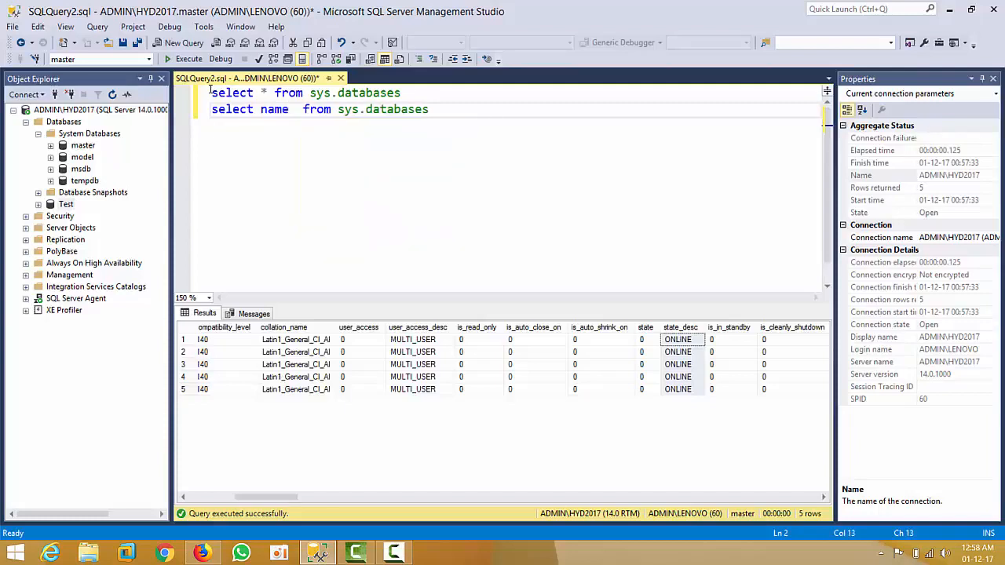
{"action": "type", "text": ",state_desc"}
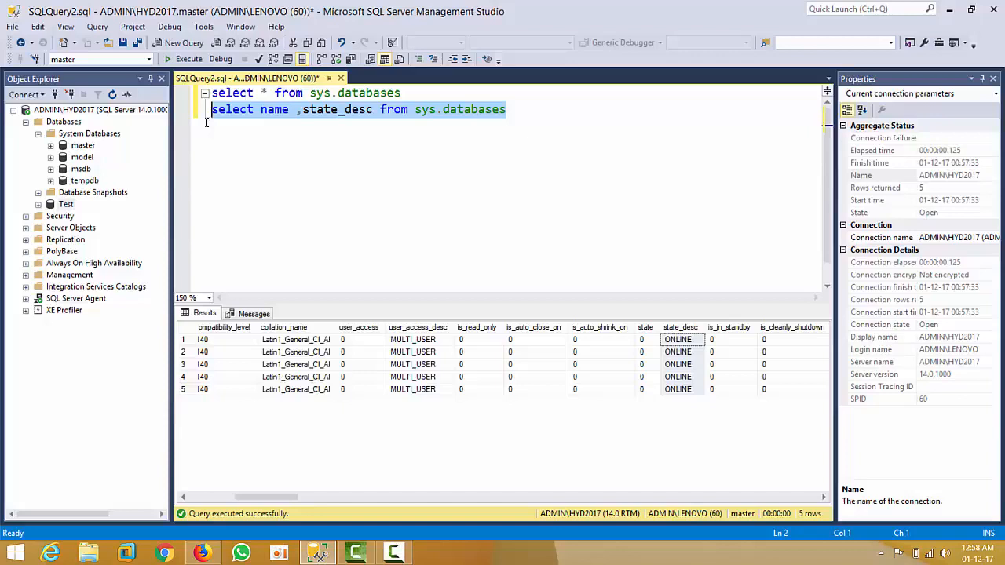
{"action": "left_click", "coordinate": [188, 60]}
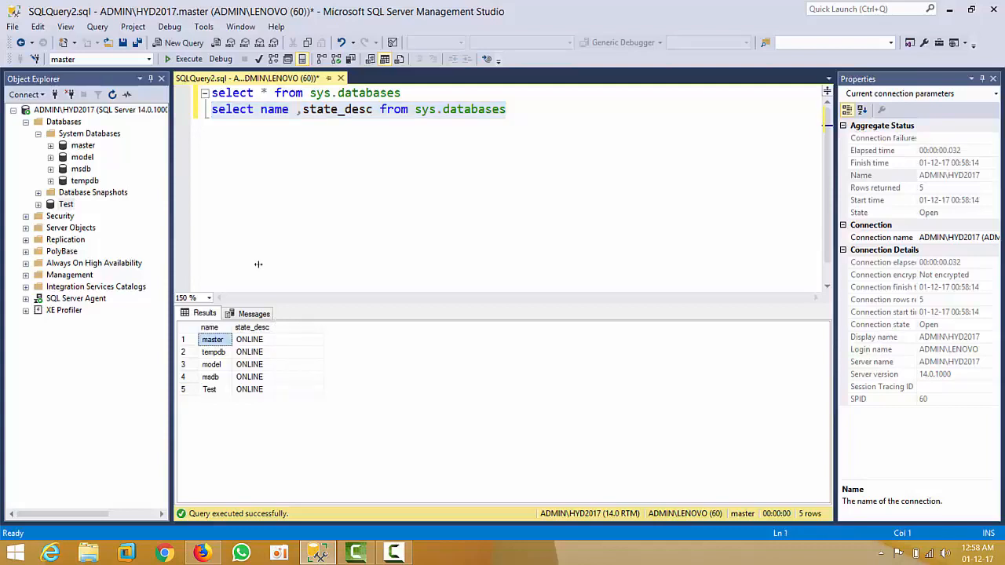
{"action": "mouse_move", "coordinate": [280, 449]}
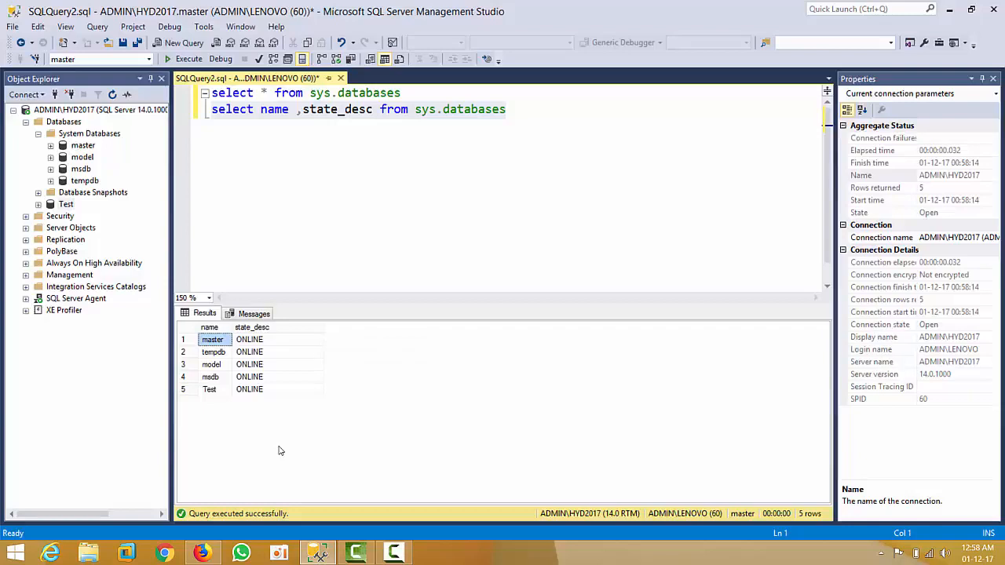